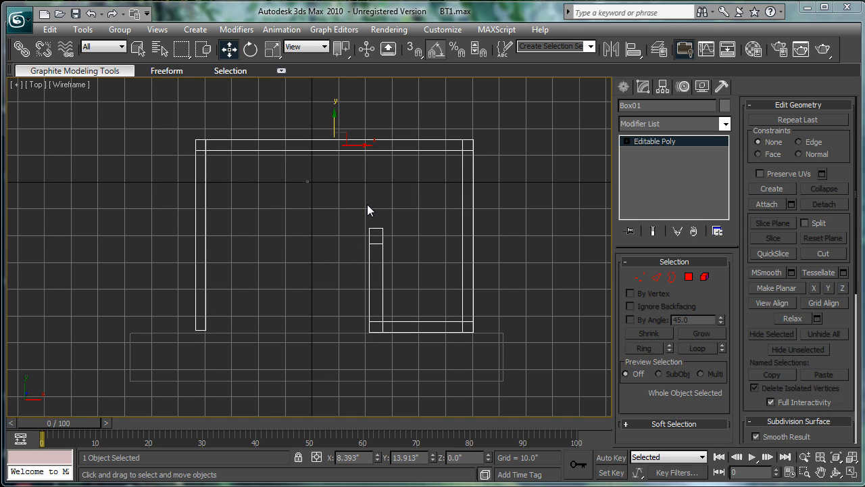
Expand Editable Poly in the stack and show the shell in Perspective, Smooth + Highlights
click(628, 141)
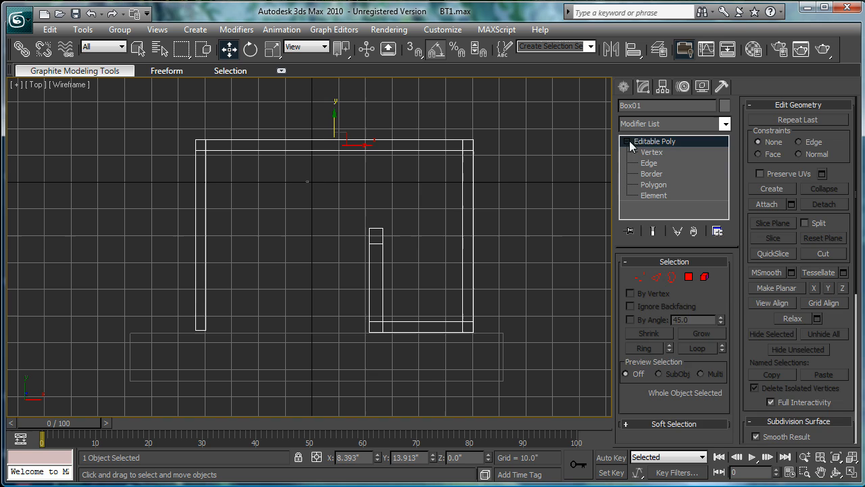
click(652, 151)
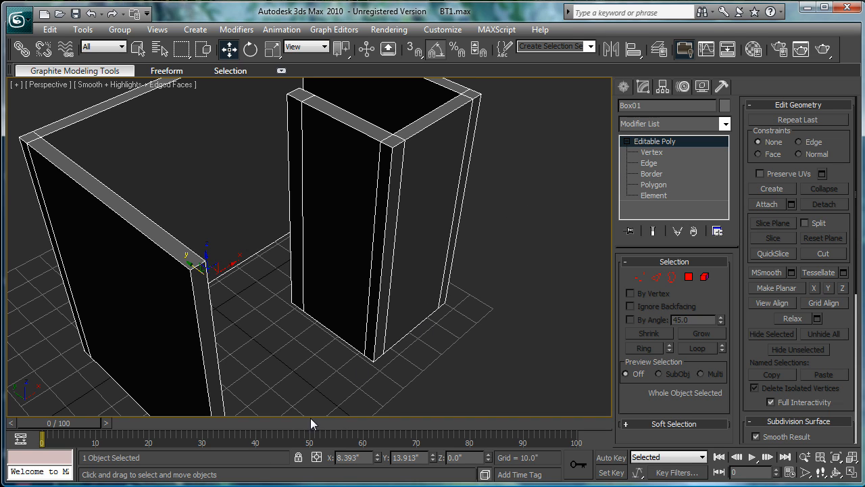
mouse_move(647, 163)
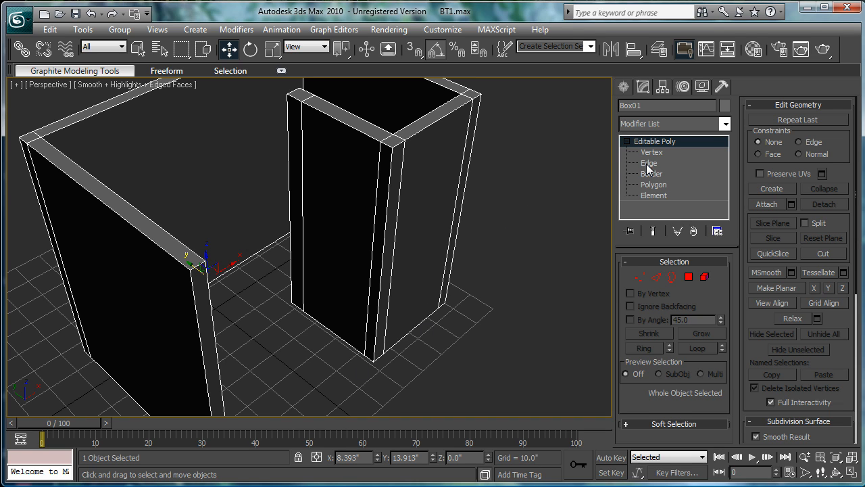
click(648, 163)
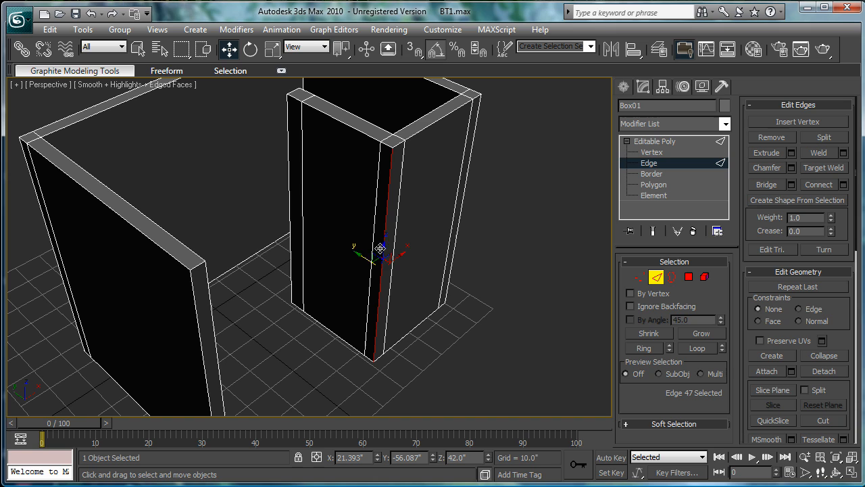
click(394, 271)
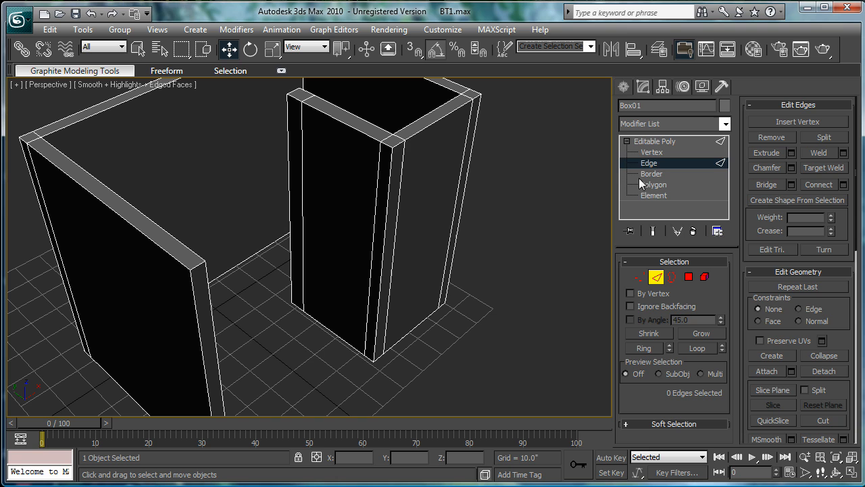
click(654, 184)
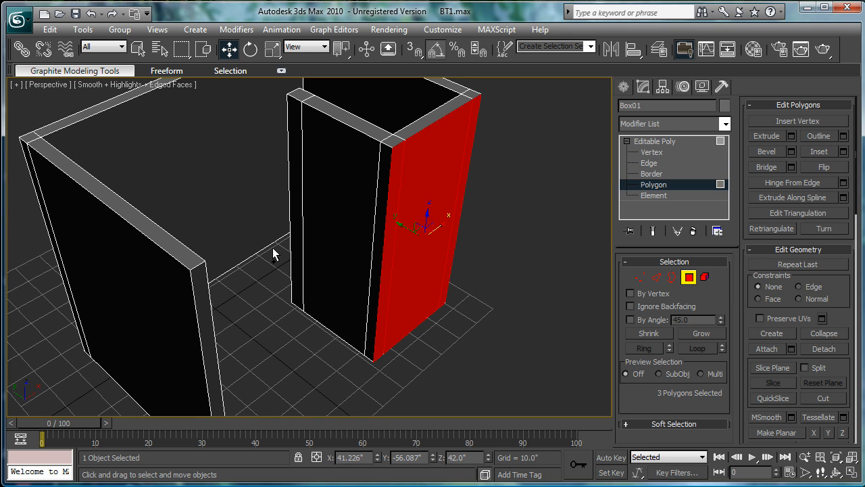
click(792, 136)
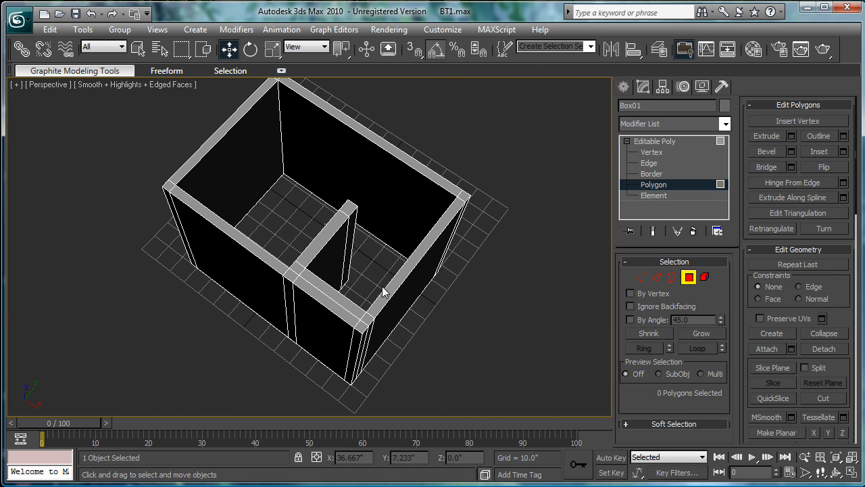
key(T)
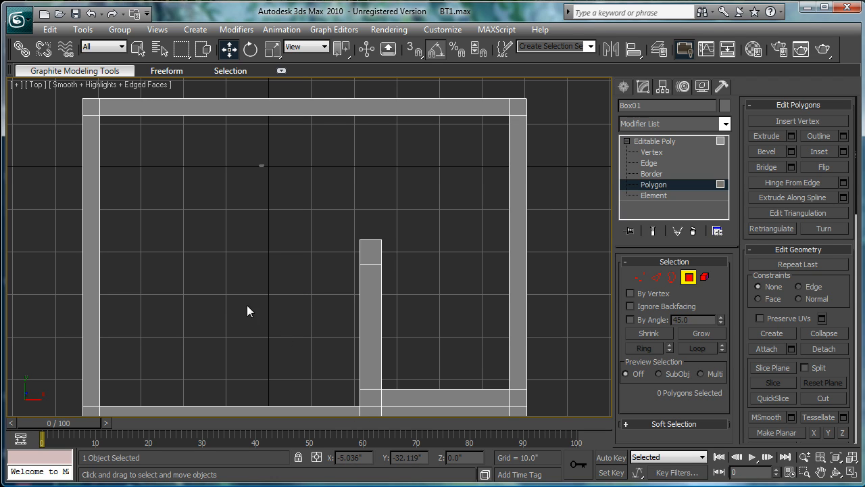
mouse_move(377, 169)
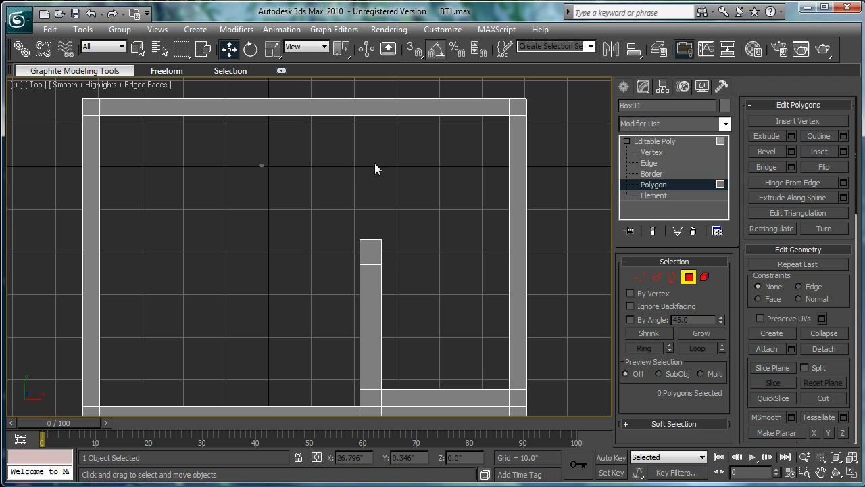
mouse_move(136, 303)
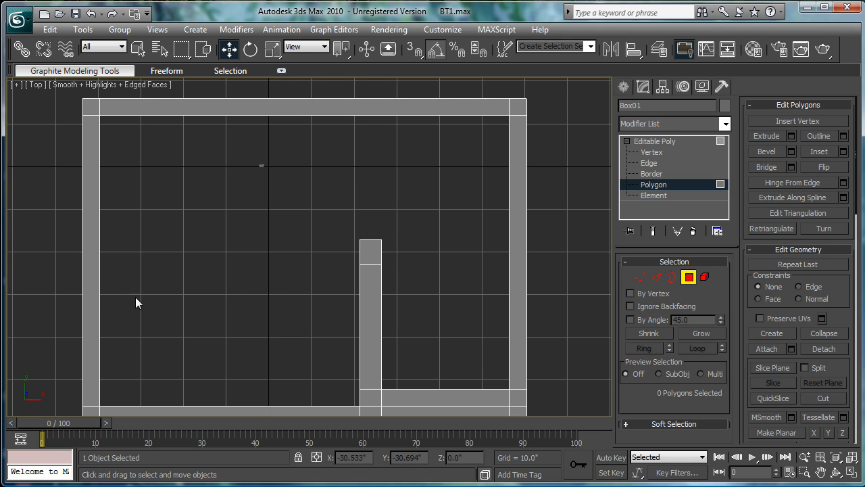
mouse_move(427, 256)
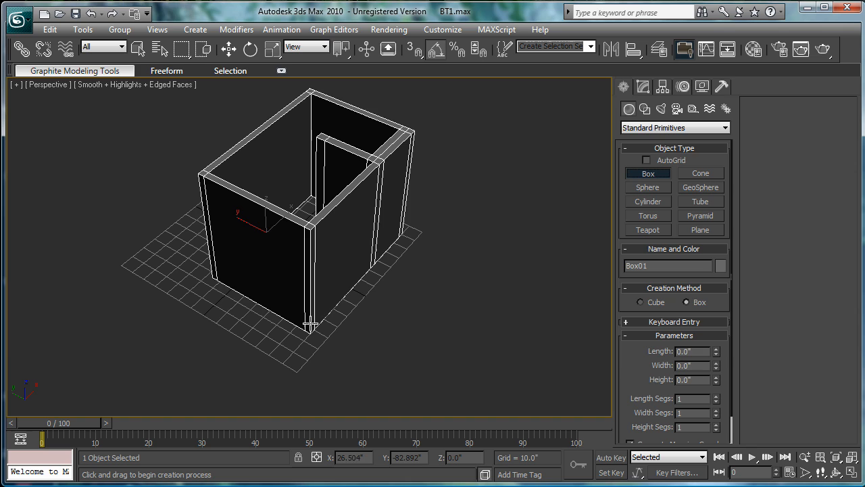
drag(311, 324, 226, 324)
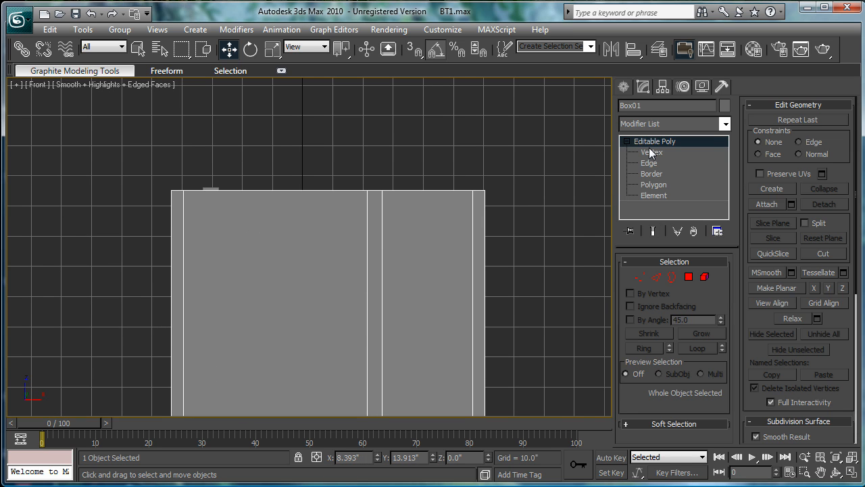
click(651, 151)
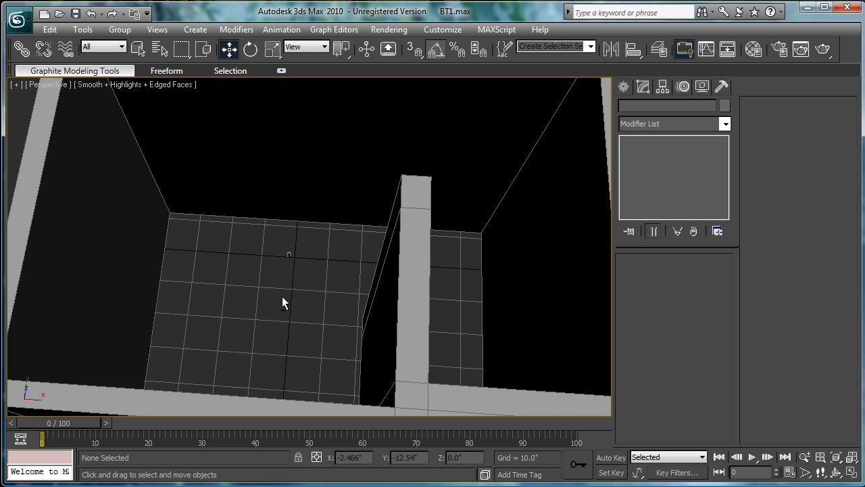
drag(284, 302, 358, 282)
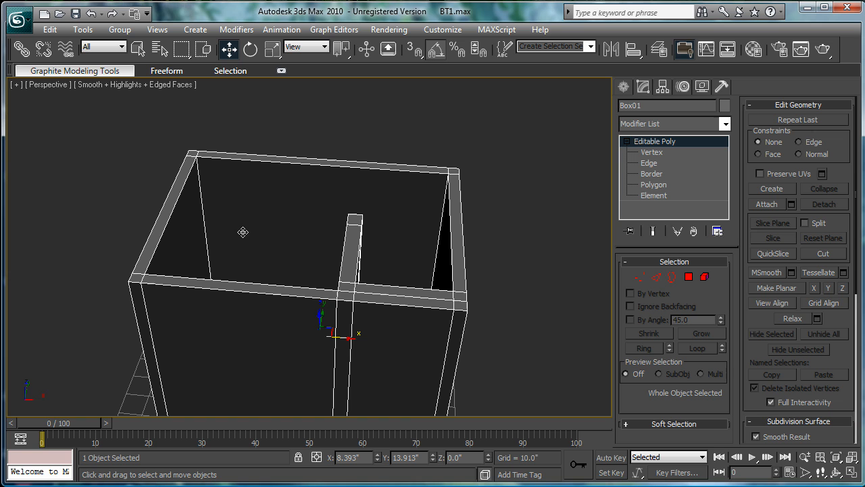
mouse_move(383, 246)
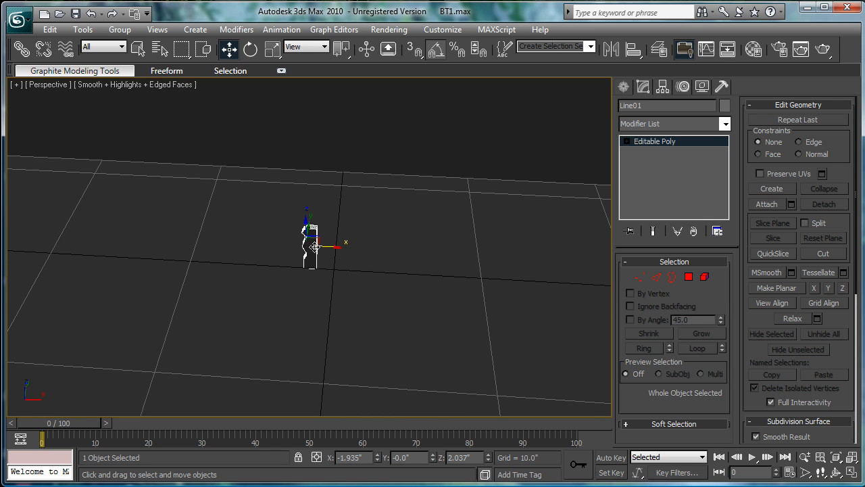
Lengthen the molding strip by moving its end vertices along X
click(257, 48)
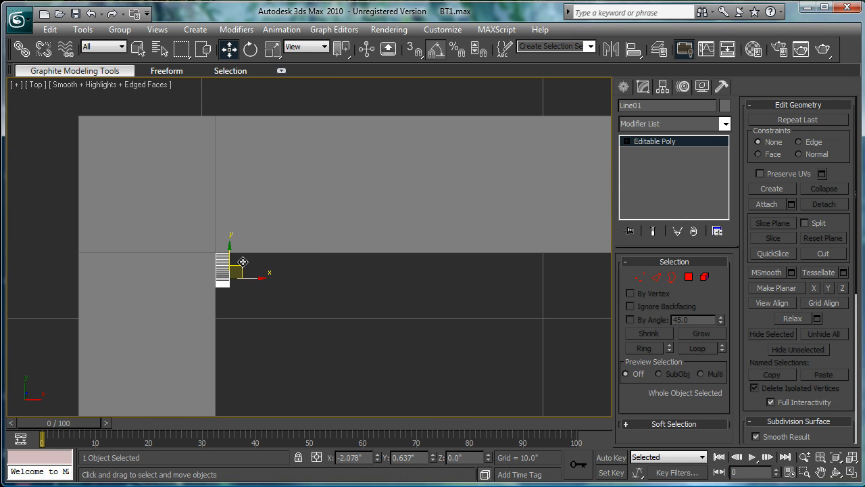
click(640, 277)
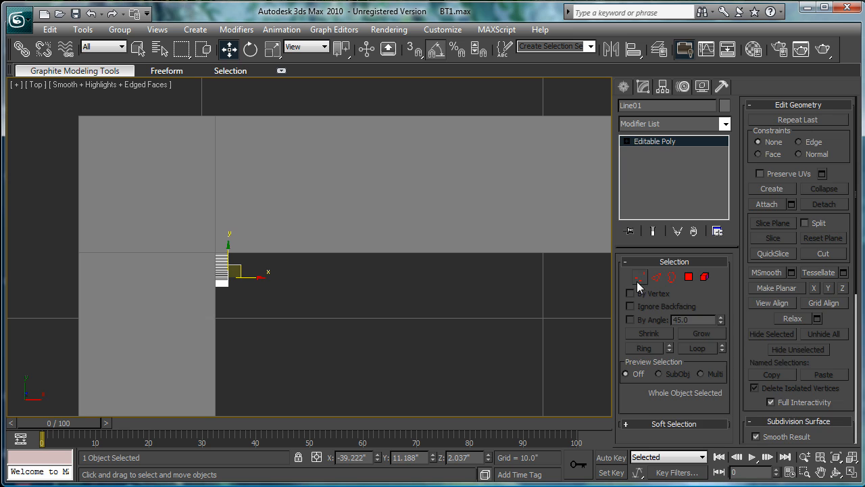
click(639, 277)
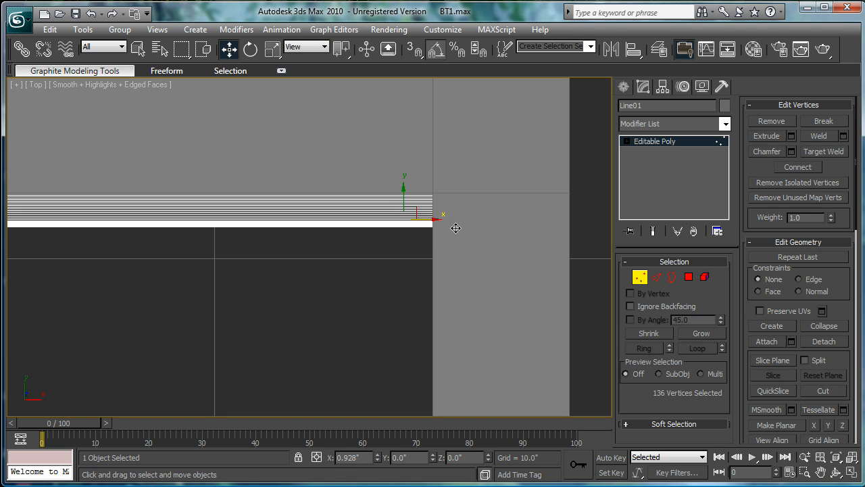
drag(433, 217, 406, 225)
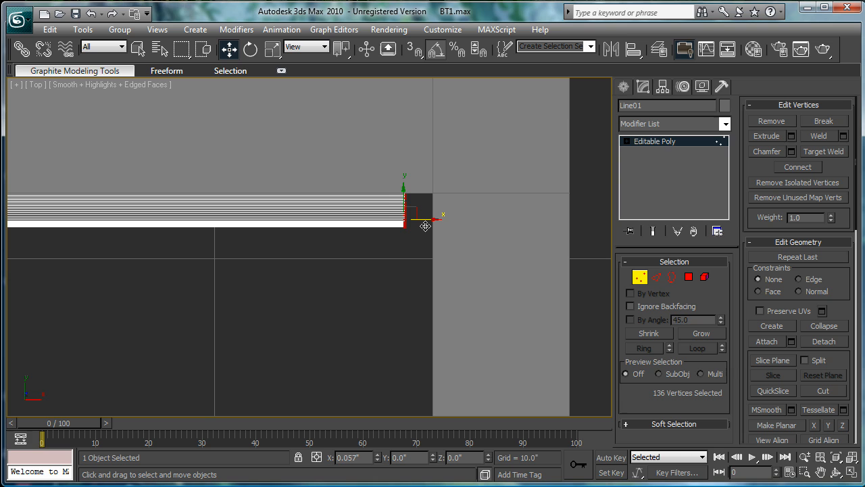
drag(425, 226, 450, 219)
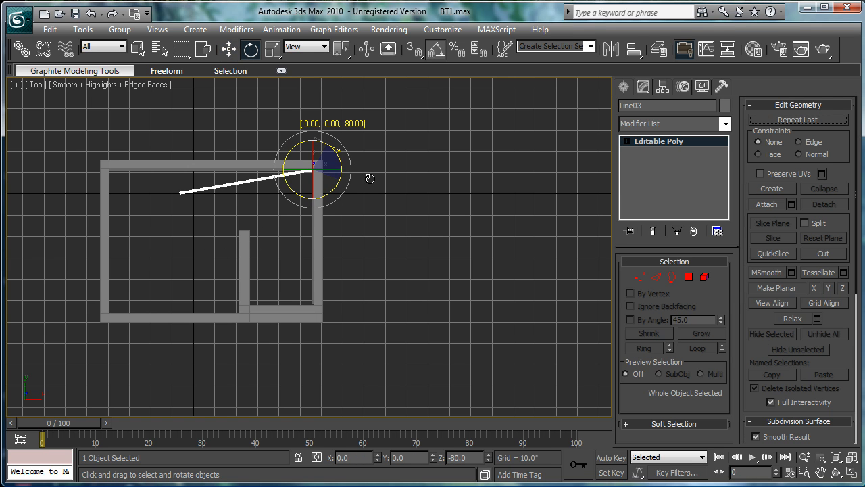
Rotate the Line03 molding strip -90° on Z to lie along the top wall
click(424, 300)
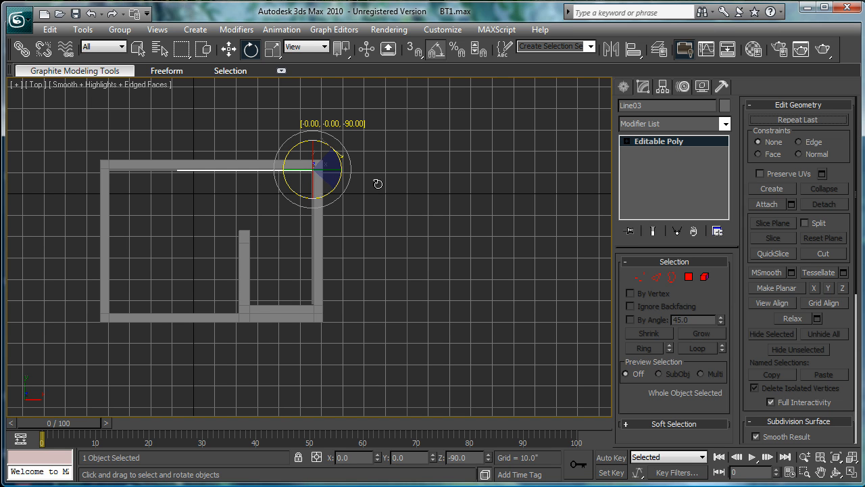
drag(312, 169, 340, 221)
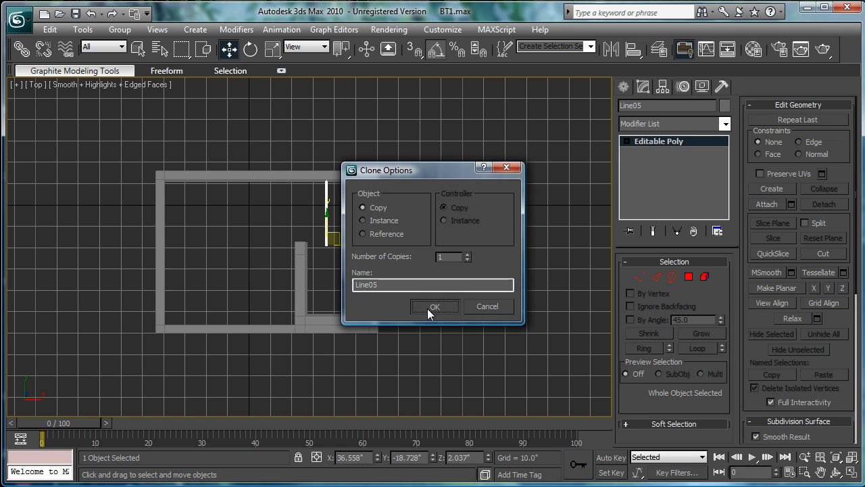
Clone the strip as copy Line05 and move its end face to the wall corner
click(435, 307)
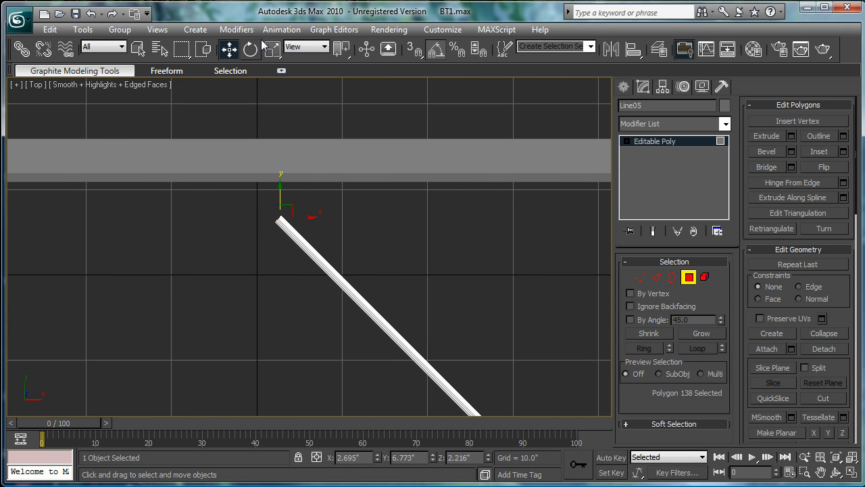
click(325, 46)
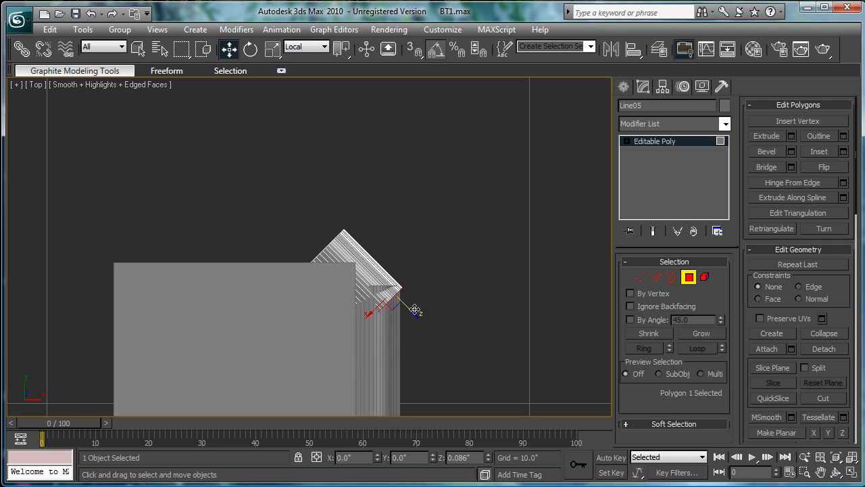
drag(414, 310, 407, 285)
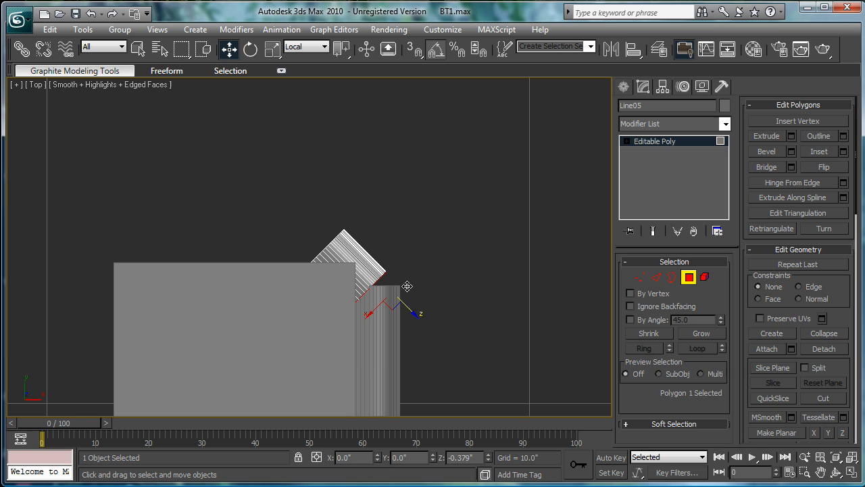
drag(406, 287, 378, 301)
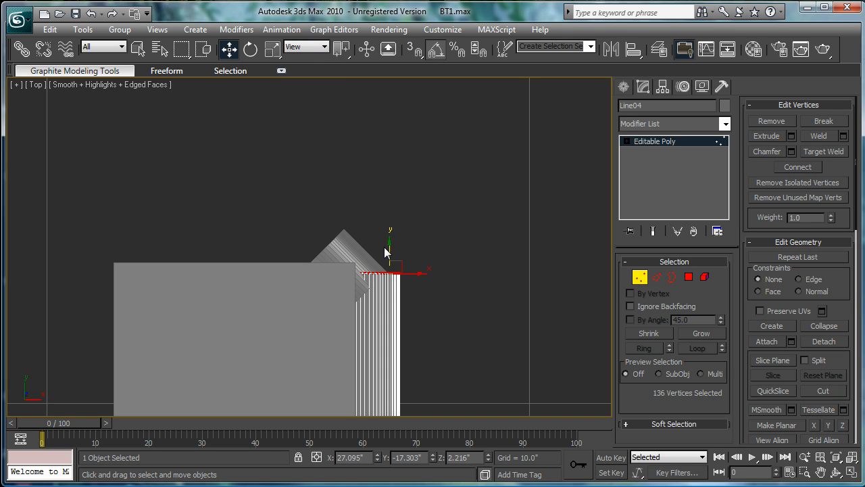
mouse_move(417, 261)
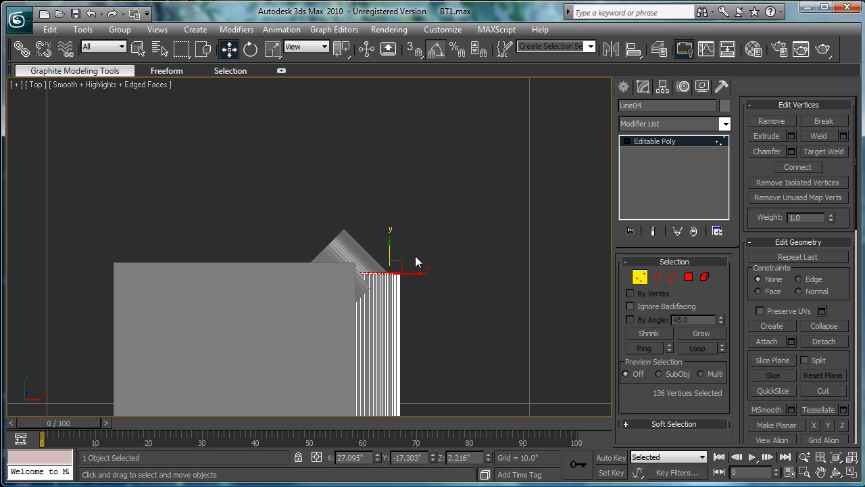
mouse_move(626, 174)
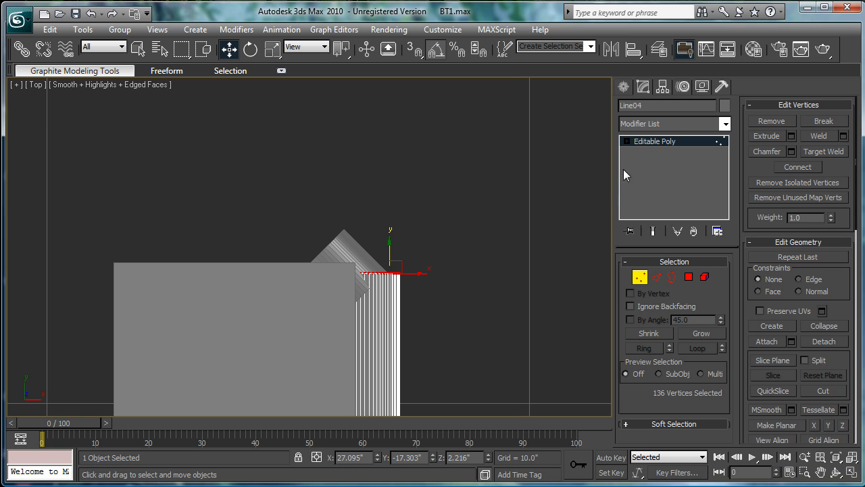
Switch Line04 to Polygon sub-object mode to work on its end face
click(688, 277)
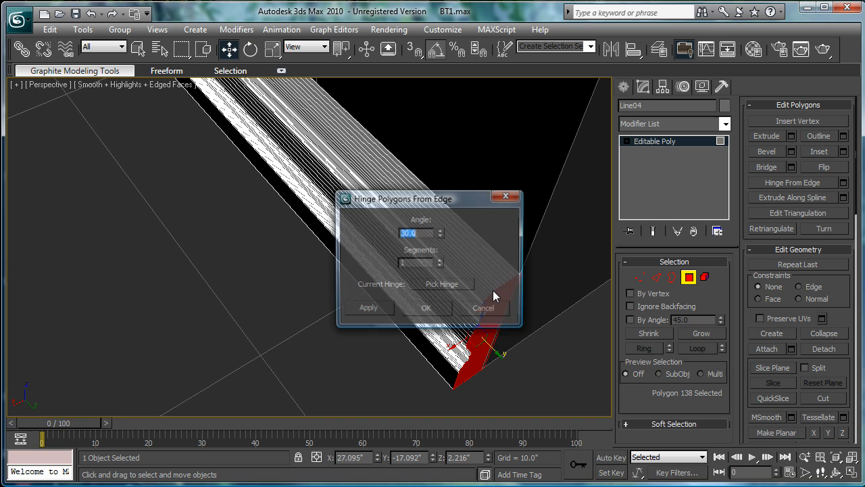
Hinge the molding end face 45° and extrude it along the wall
click(442, 283)
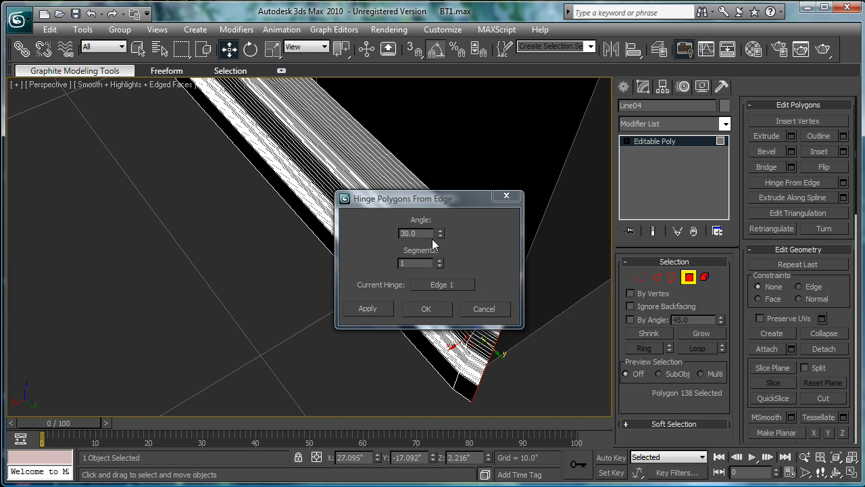
text(45.0)
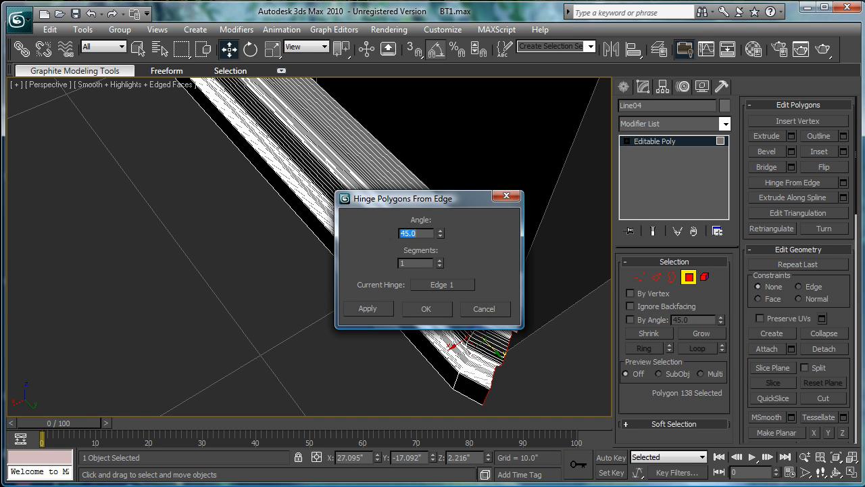
click(427, 309)
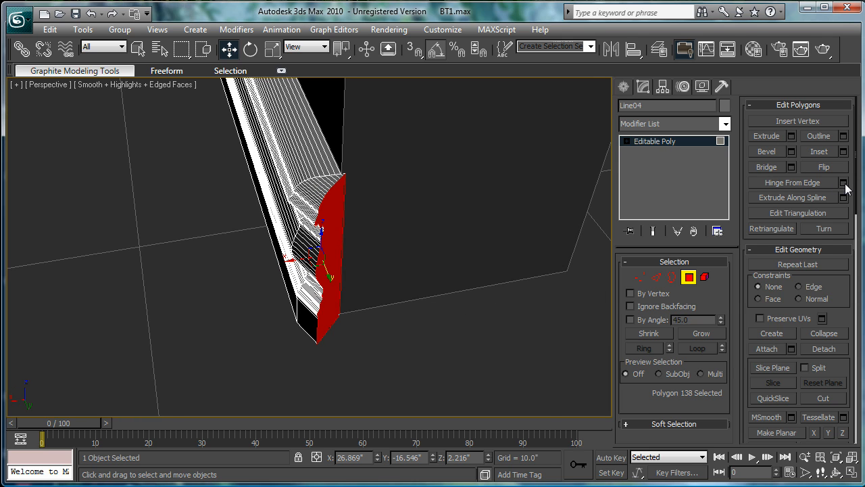
click(845, 182)
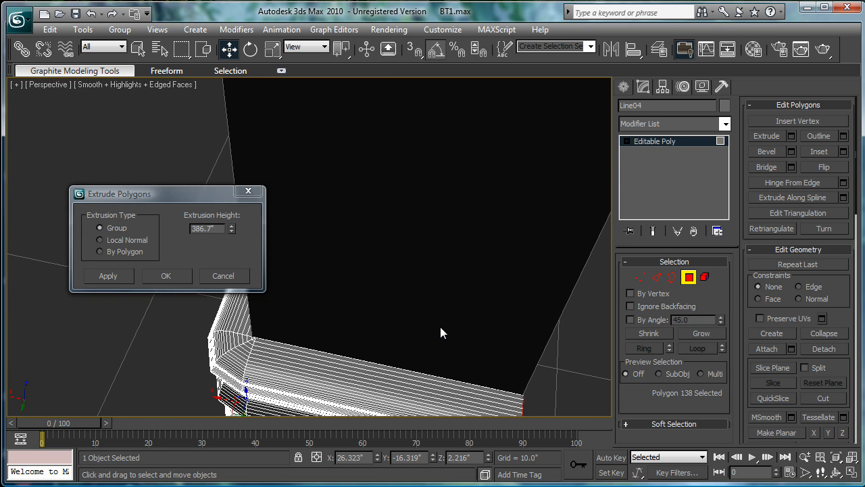
drag(233, 225, 234, 243)
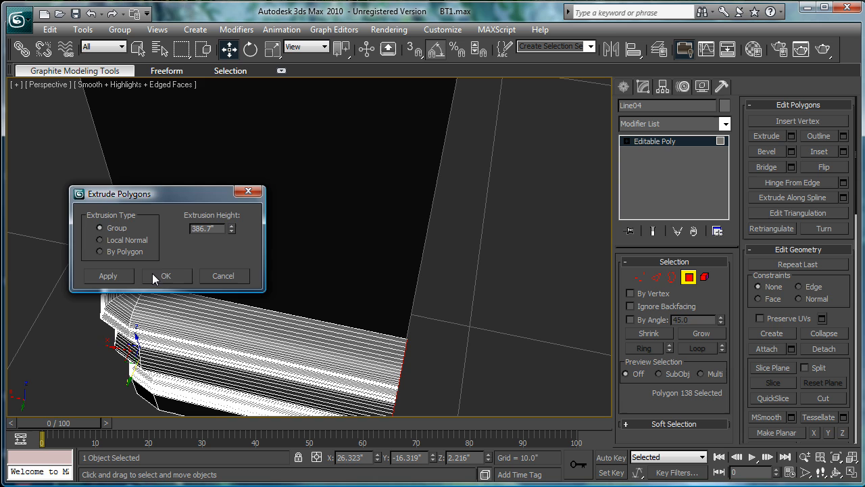
click(166, 275)
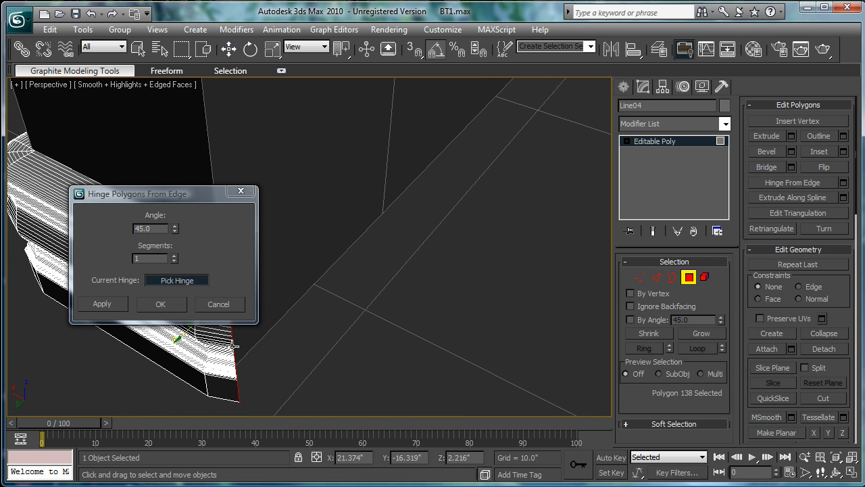
Hinge the new end 45° again and extrude it about 6 along the next wall
click(176, 280)
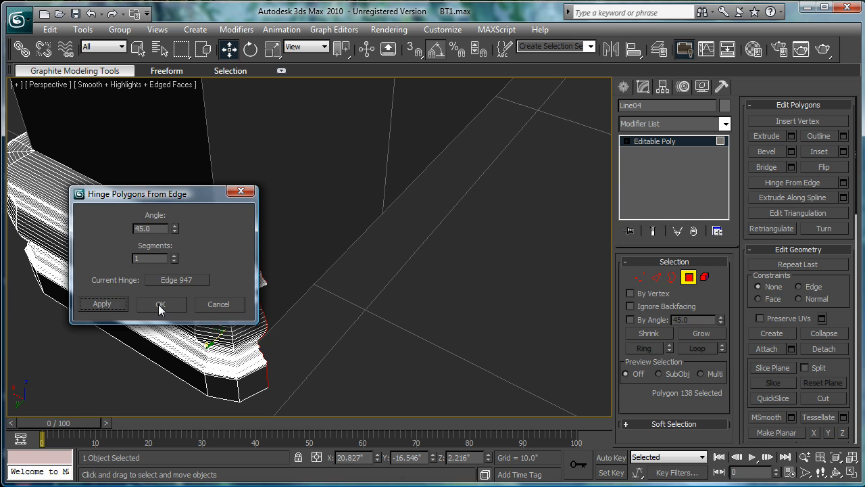
click(161, 304)
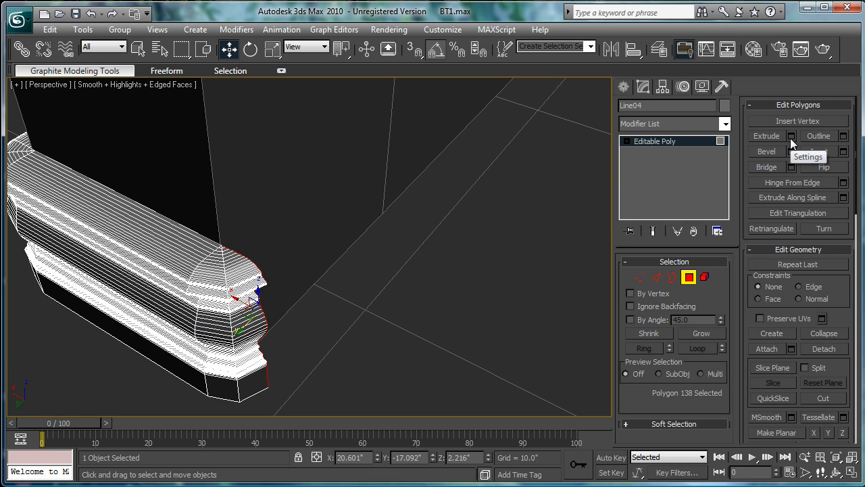
click(792, 135)
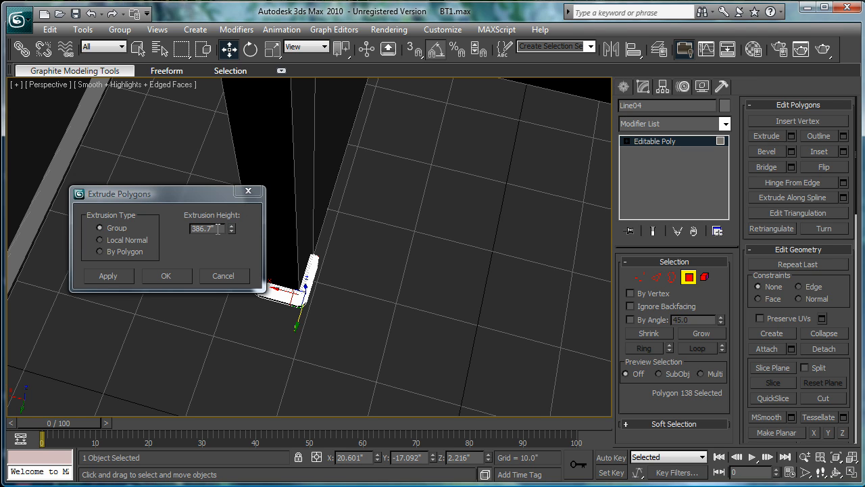
text(6)
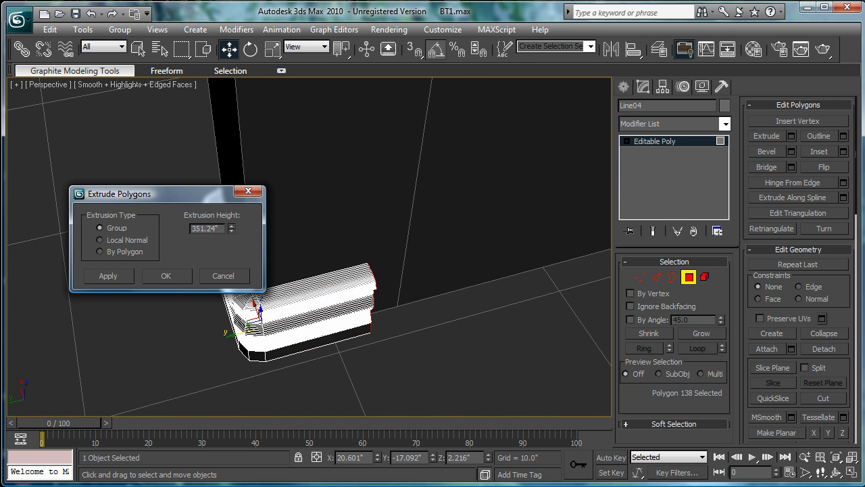
drag(229, 224, 230, 217)
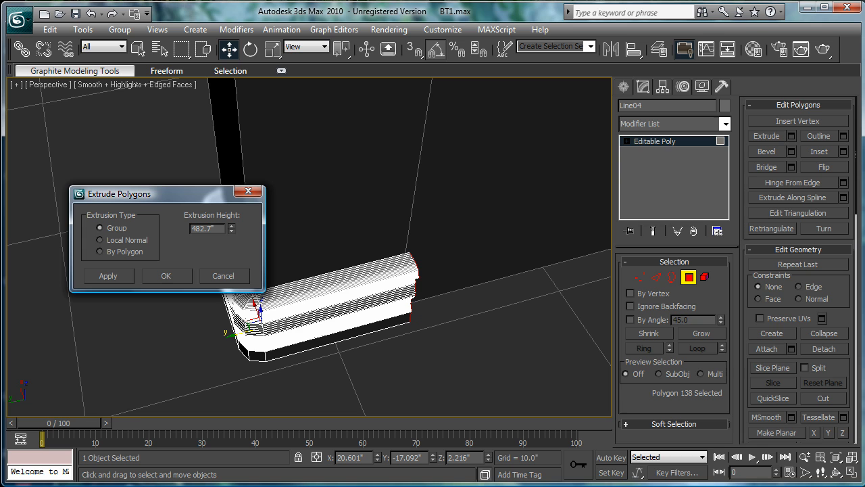
click(166, 276)
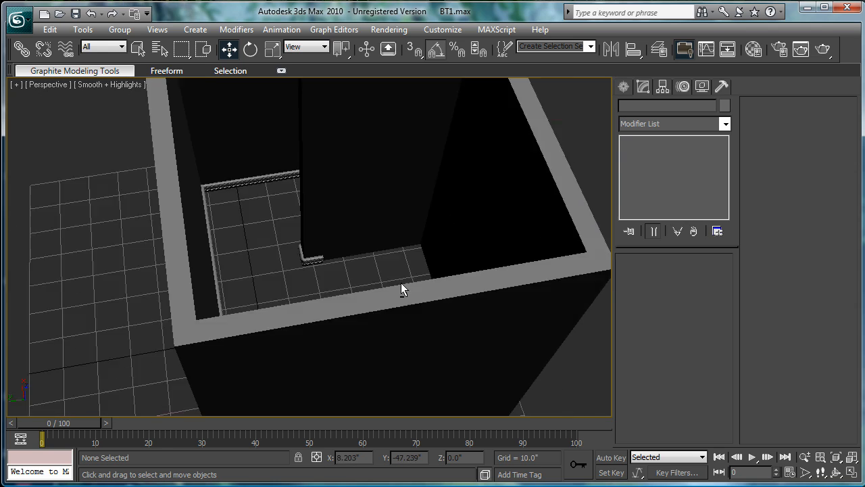
Slide Line05 along the wall until its end lines up with the corner
drag(402, 289, 329, 298)
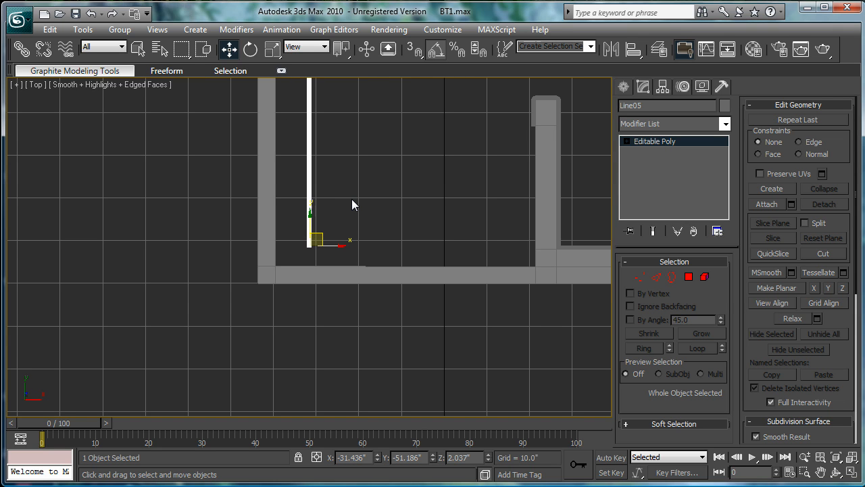
drag(351, 203, 334, 292)
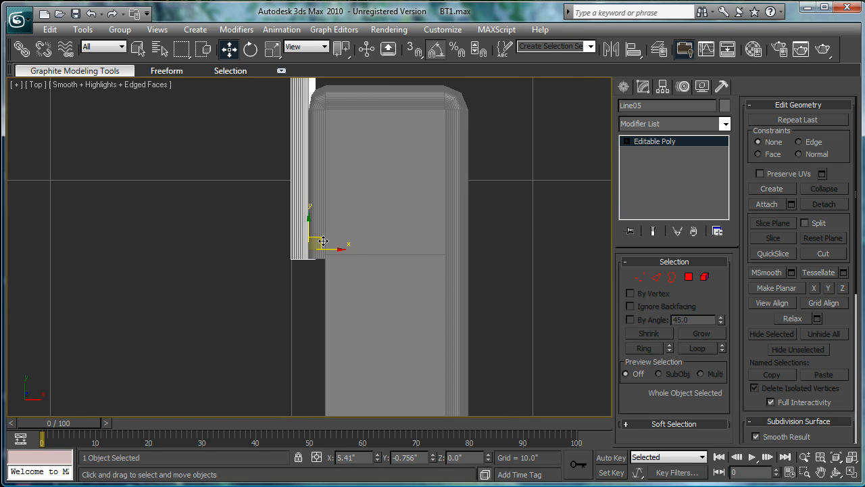
drag(323, 242, 307, 227)
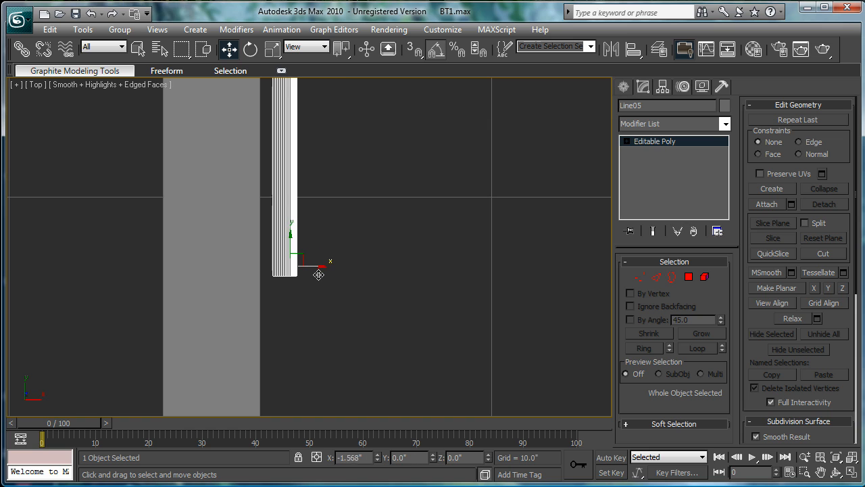
drag(317, 274, 306, 272)
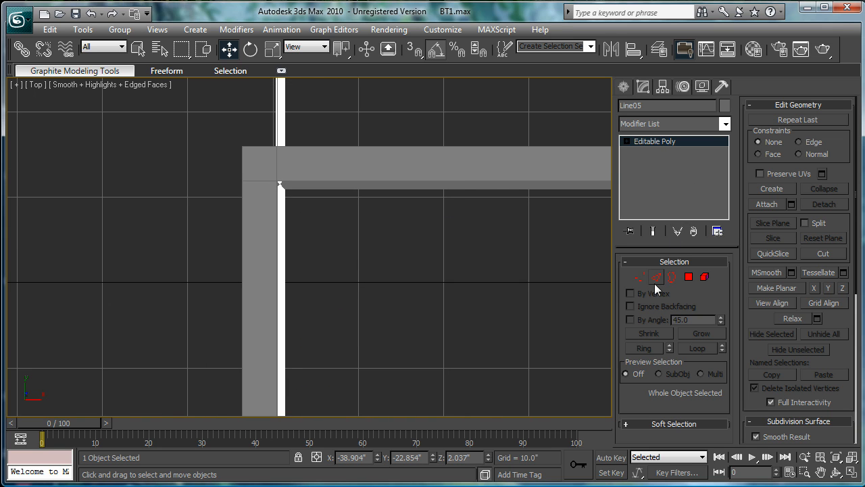
Move Line01's end vertices flush with the wall corner, then zoom out over the shell
click(639, 276)
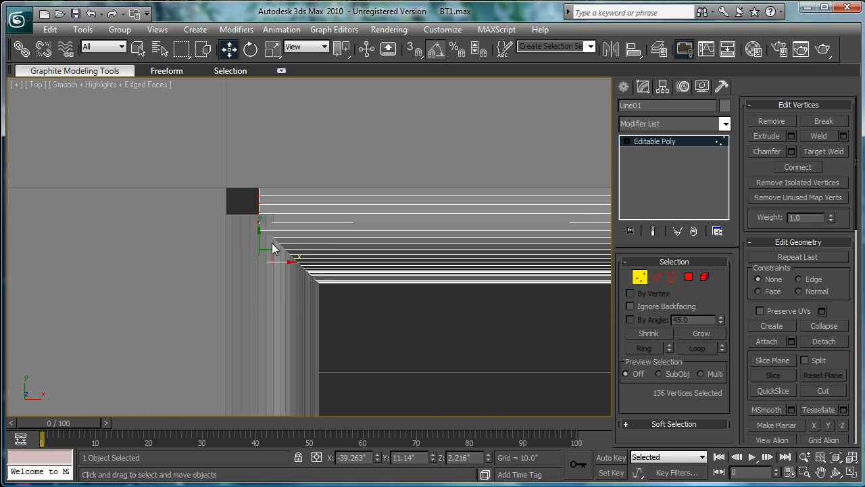
drag(274, 248, 325, 259)
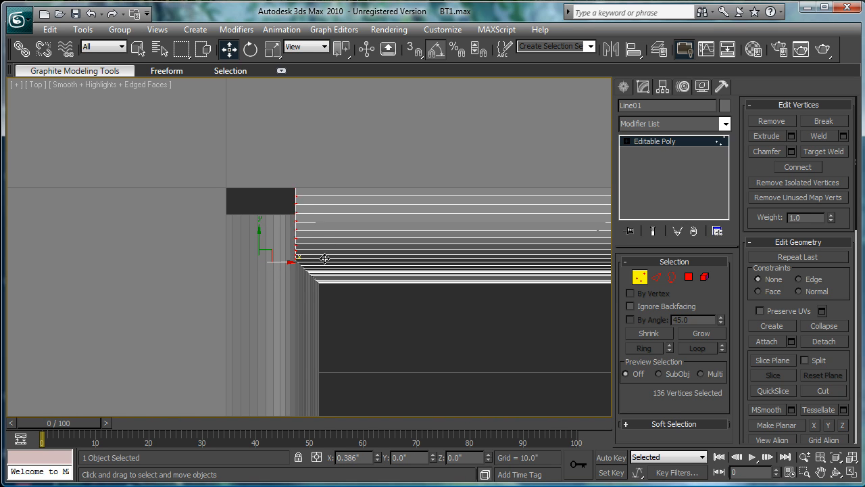
drag(298, 258, 344, 258)
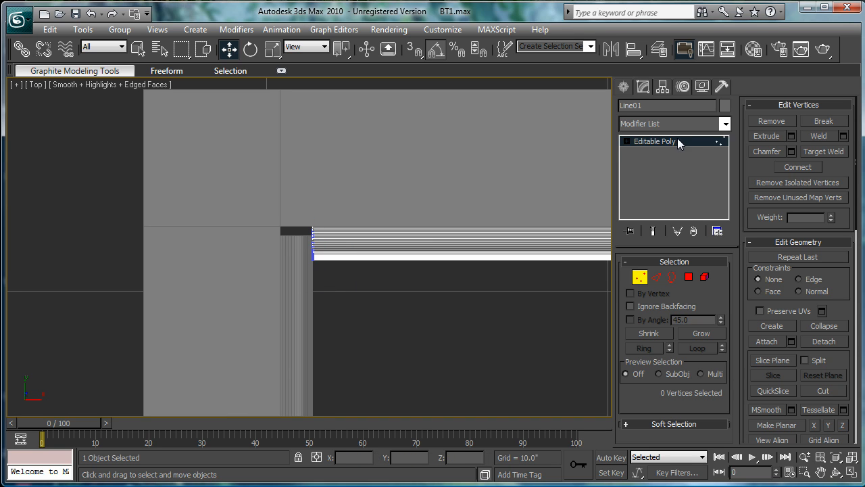
drag(212, 168, 290, 215)
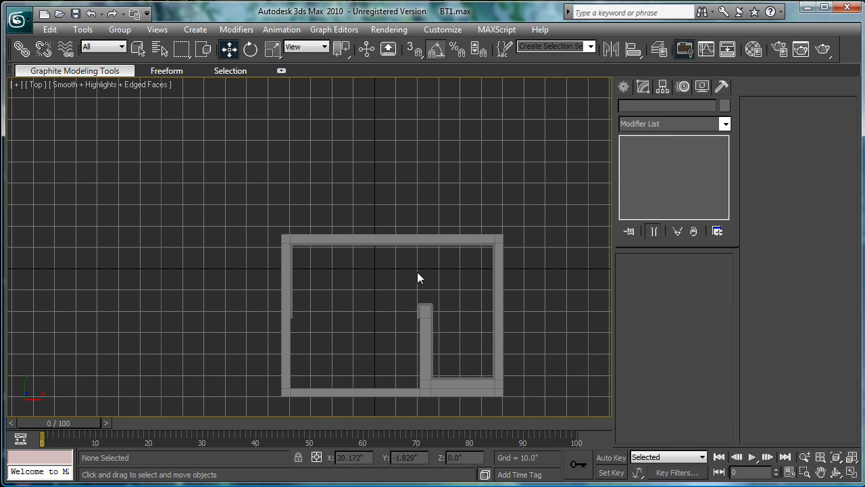
Restore the four-view layout, hide the Front view photo, and frame the shell in Perspective
drag(419, 277, 409, 297)
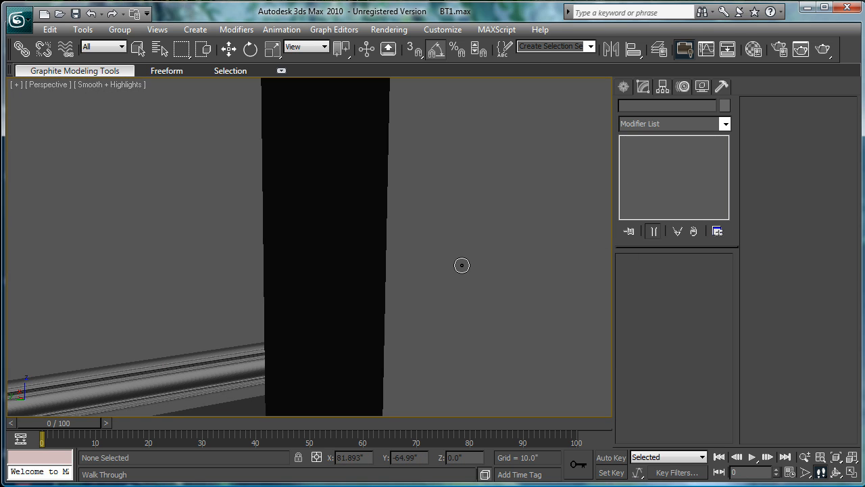
key(Alt+W)
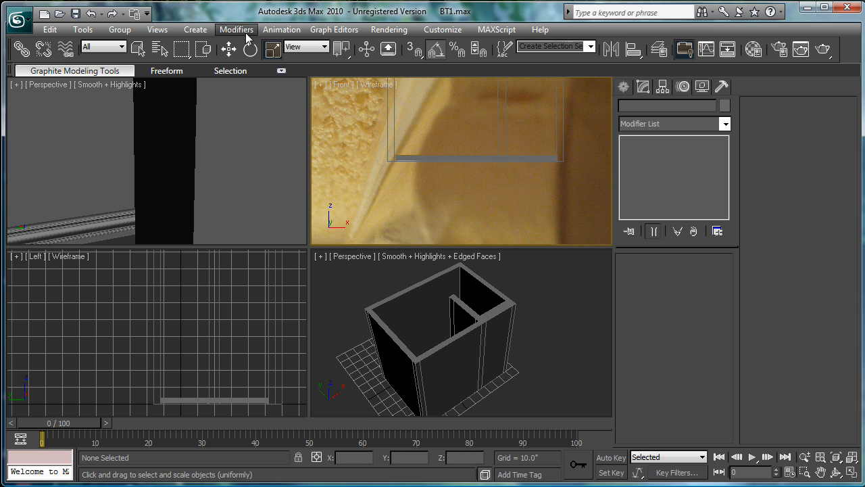
click(375, 84)
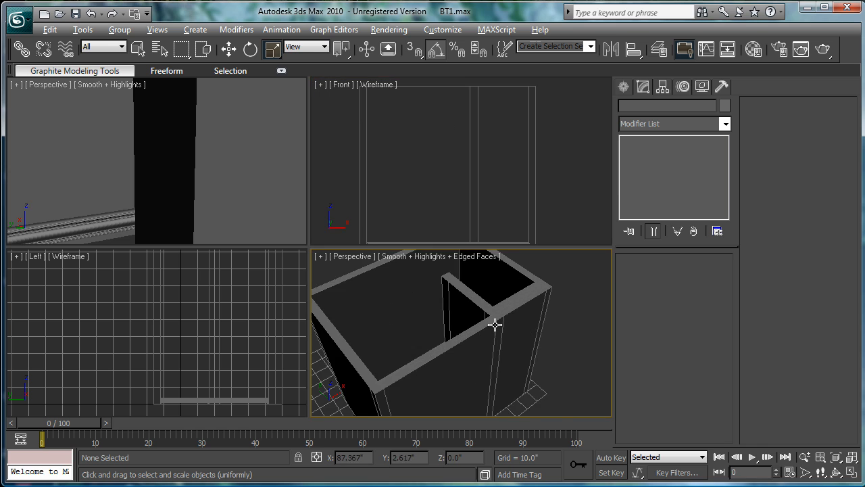
drag(494, 325, 429, 386)
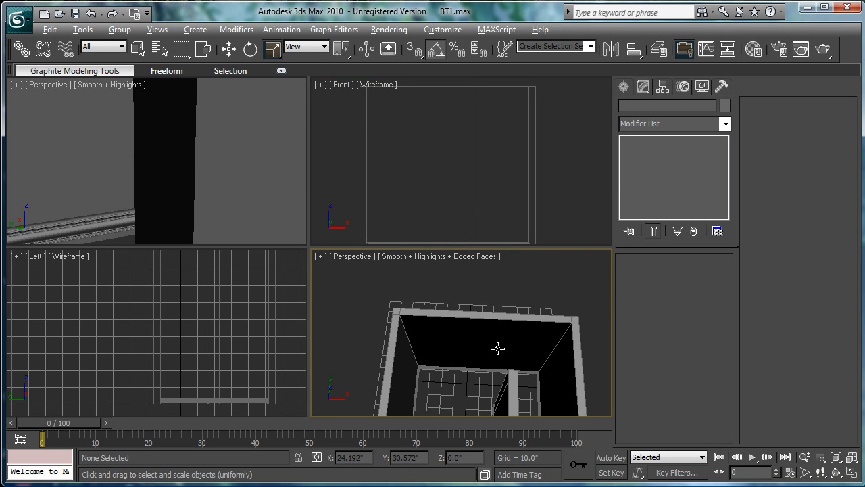
drag(497, 349, 524, 345)
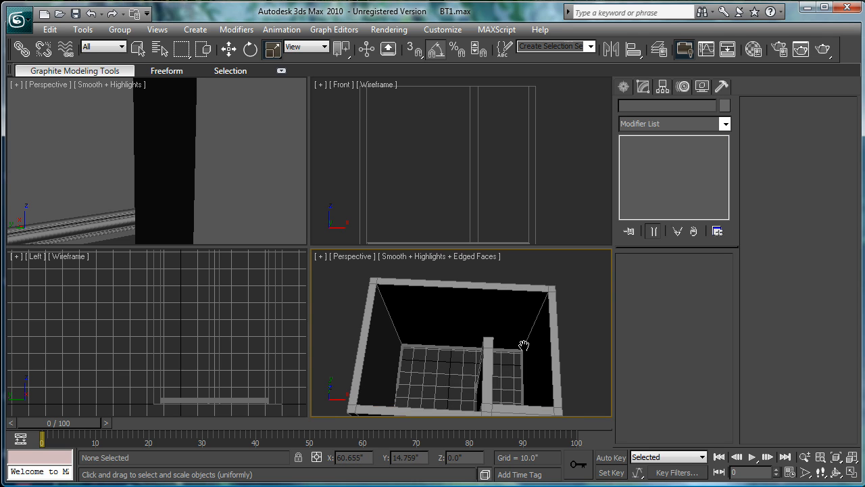
drag(524, 346, 469, 327)
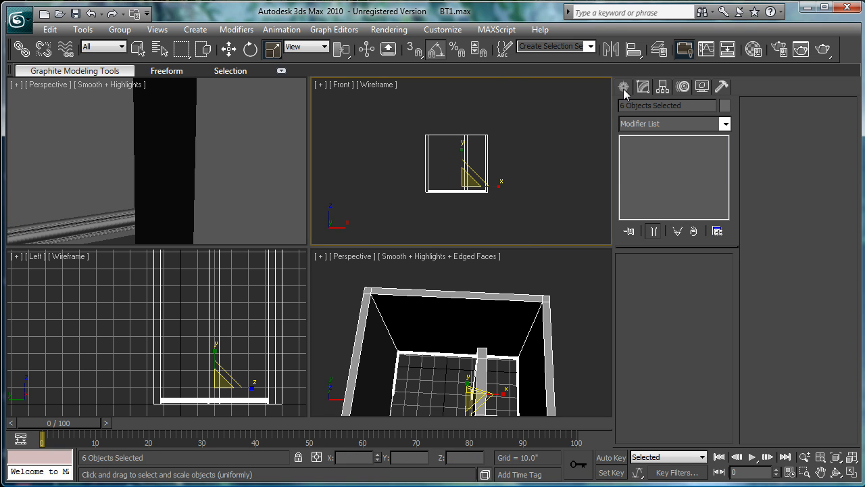
mouse_move(623, 87)
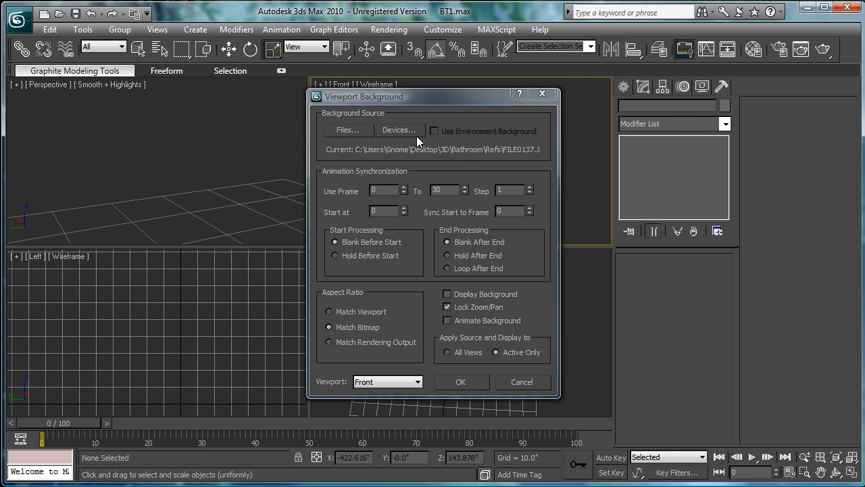
Load FILE0106.JPG as the displayed Front viewport background
click(347, 130)
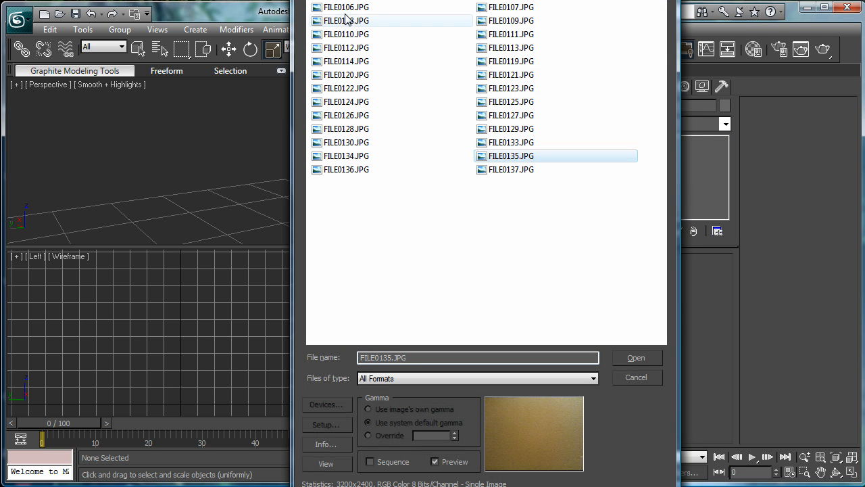
click(346, 7)
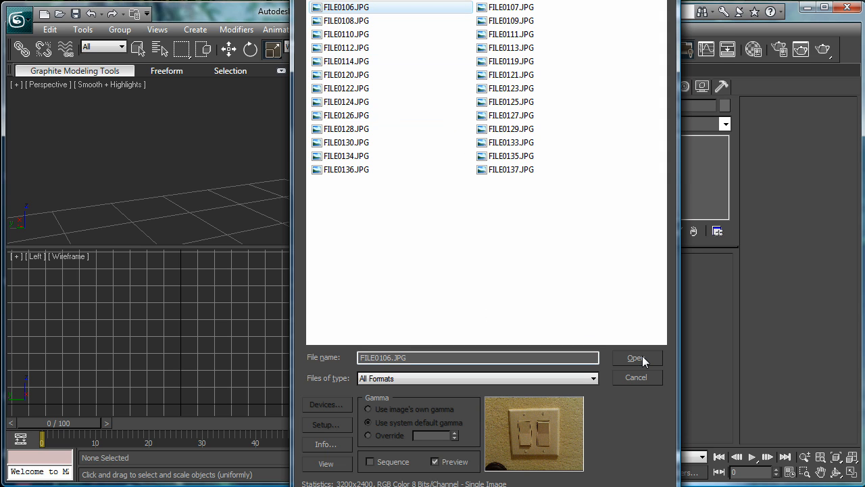
click(637, 358)
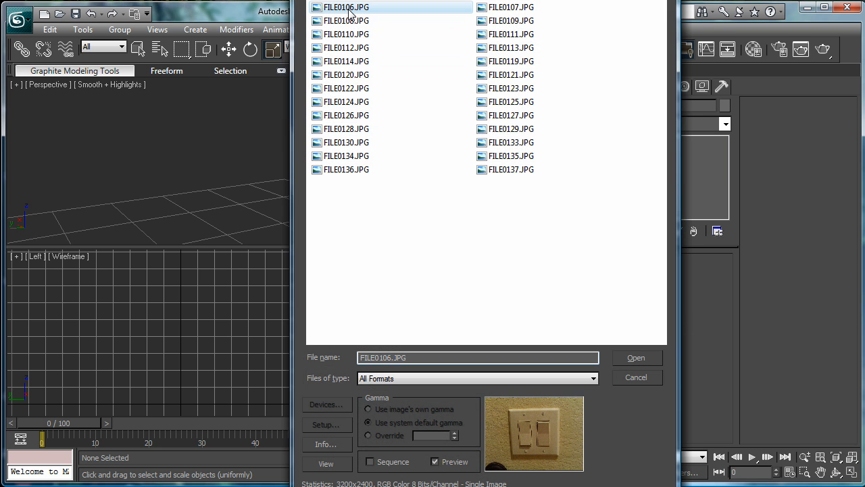
click(636, 357)
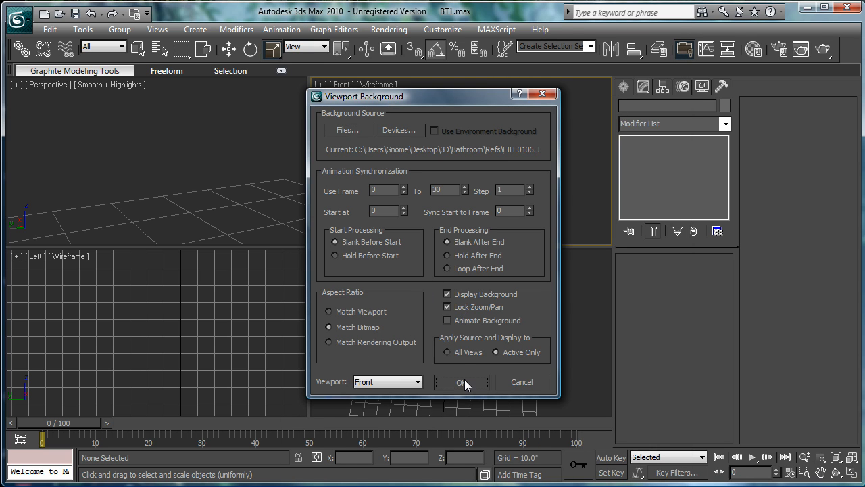
click(462, 382)
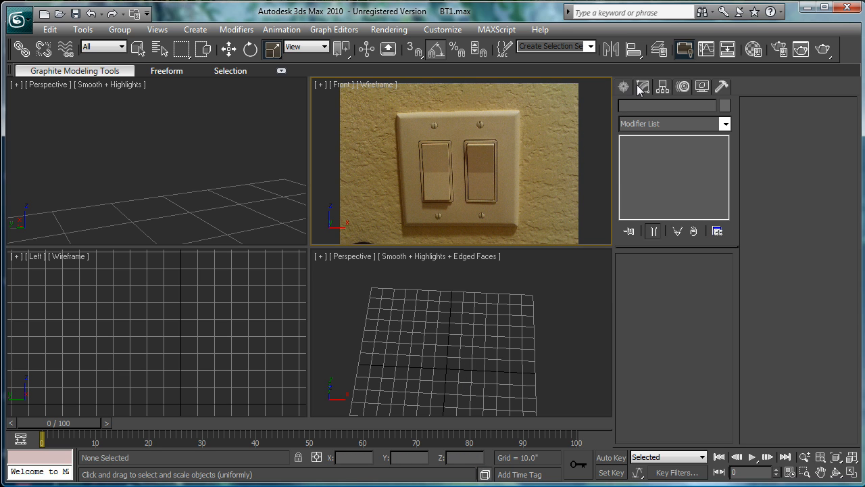
Draw thin Box02 over the photo's switch plate, then edit it as a poly with its front polygon selected
click(623, 86)
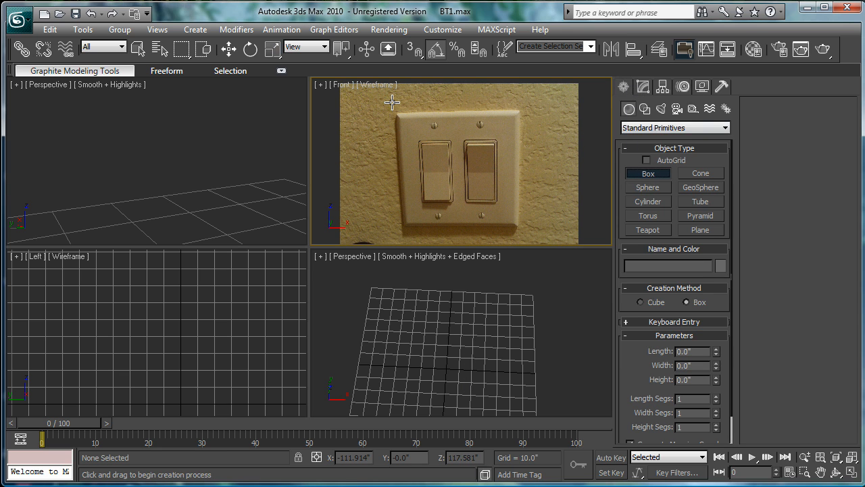
drag(396, 108, 521, 223)
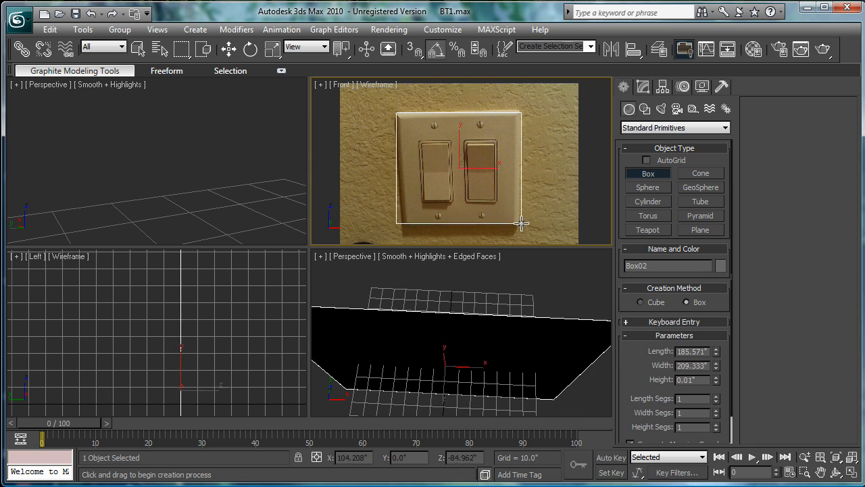
drag(524, 223, 520, 226)
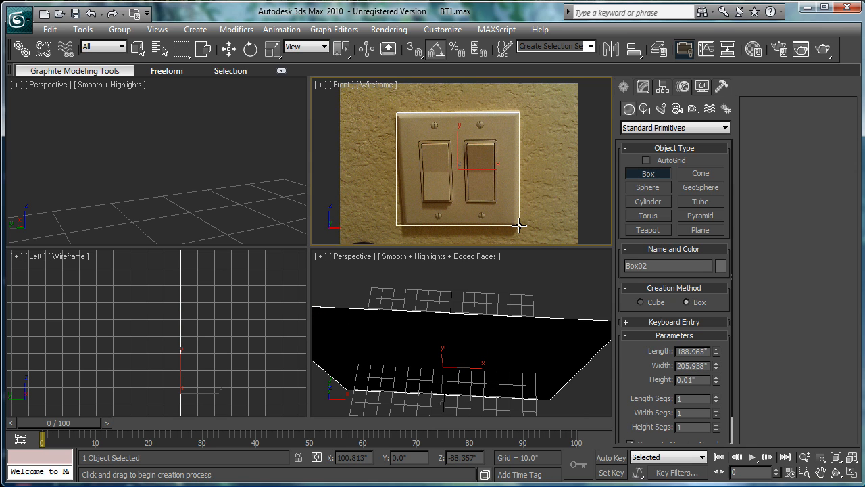
drag(519, 227, 569, 249)
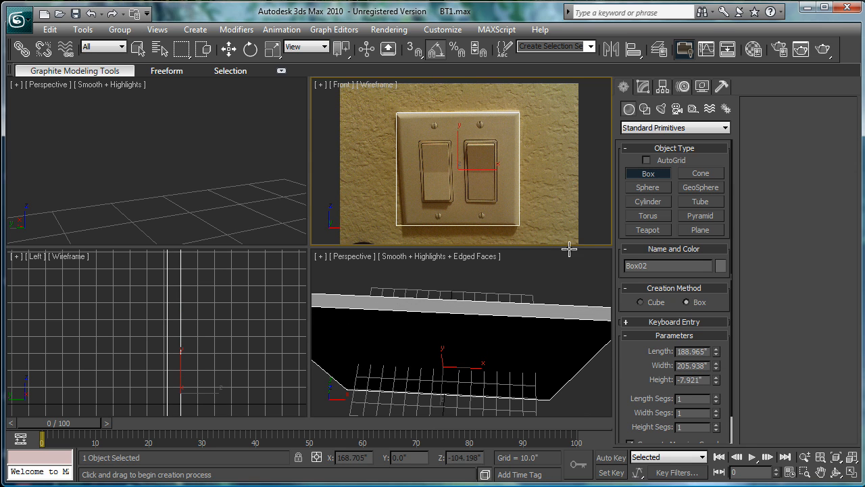
mouse_move(527, 181)
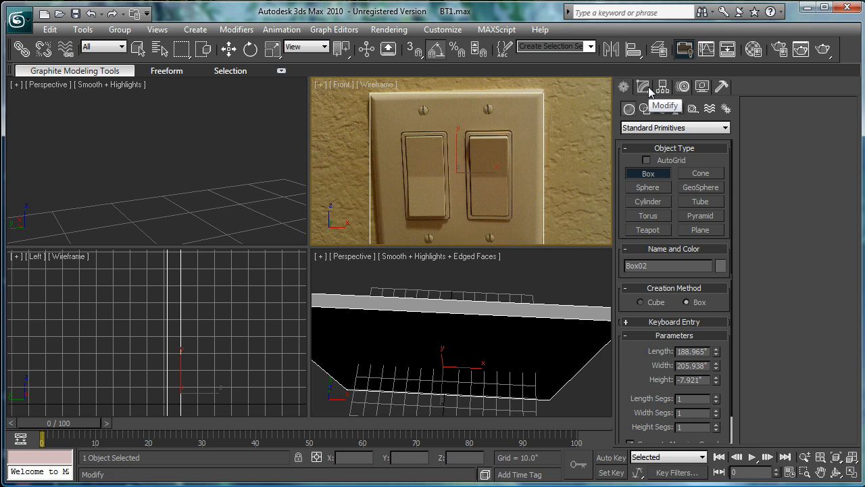
click(643, 87)
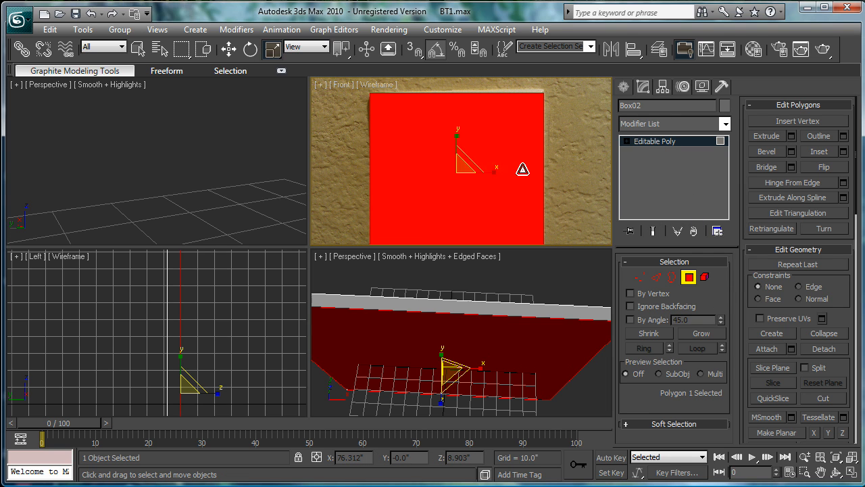
click(841, 150)
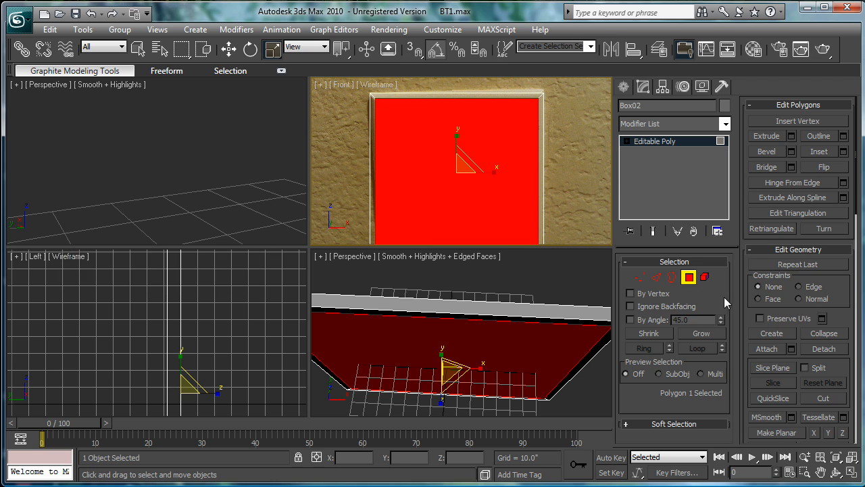
mouse_move(473, 315)
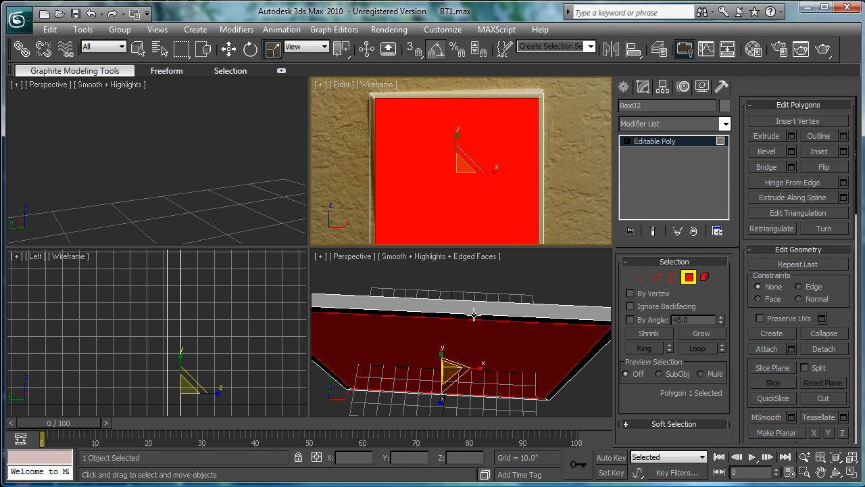
mouse_move(265, 287)
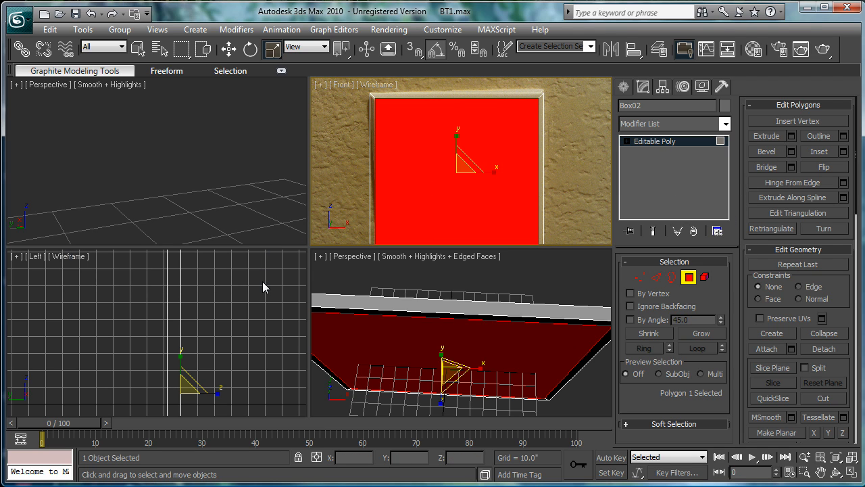